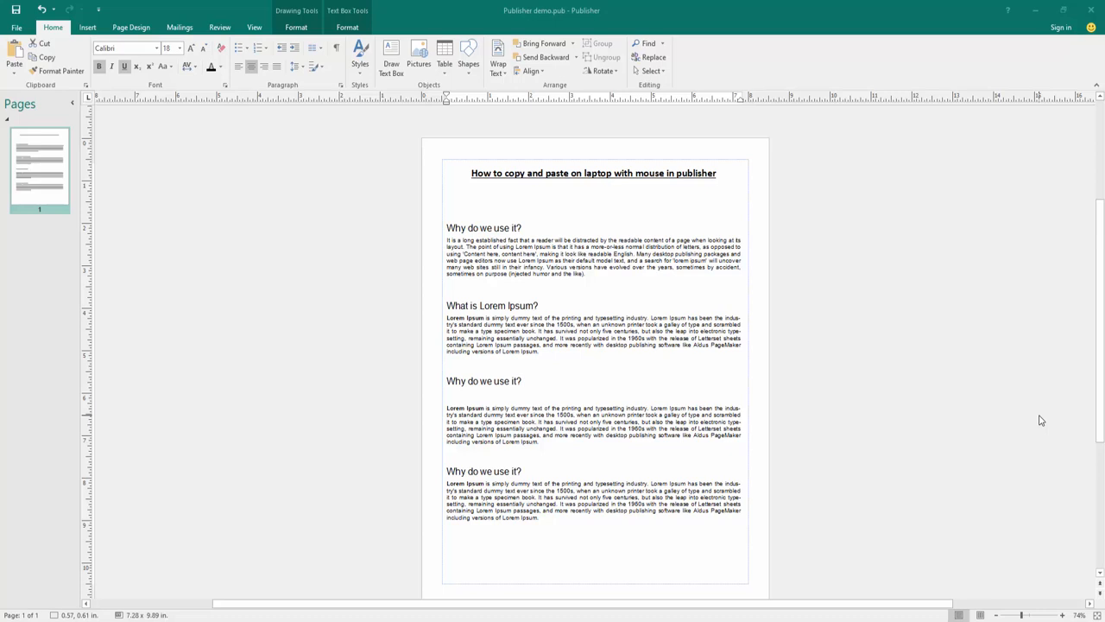
pyautogui.moveTo(1013, 419)
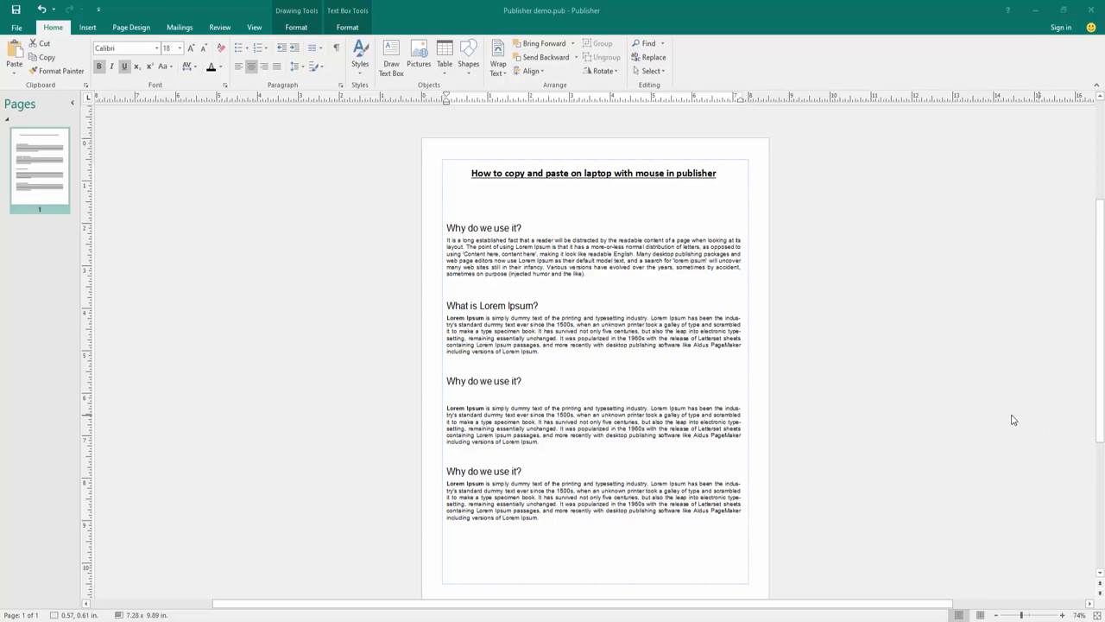
# - Copy the first 'Why do we use it?' heading, leaving the cursor above 'What is Lorem Ipsum?'
pyautogui.click(691, 375)
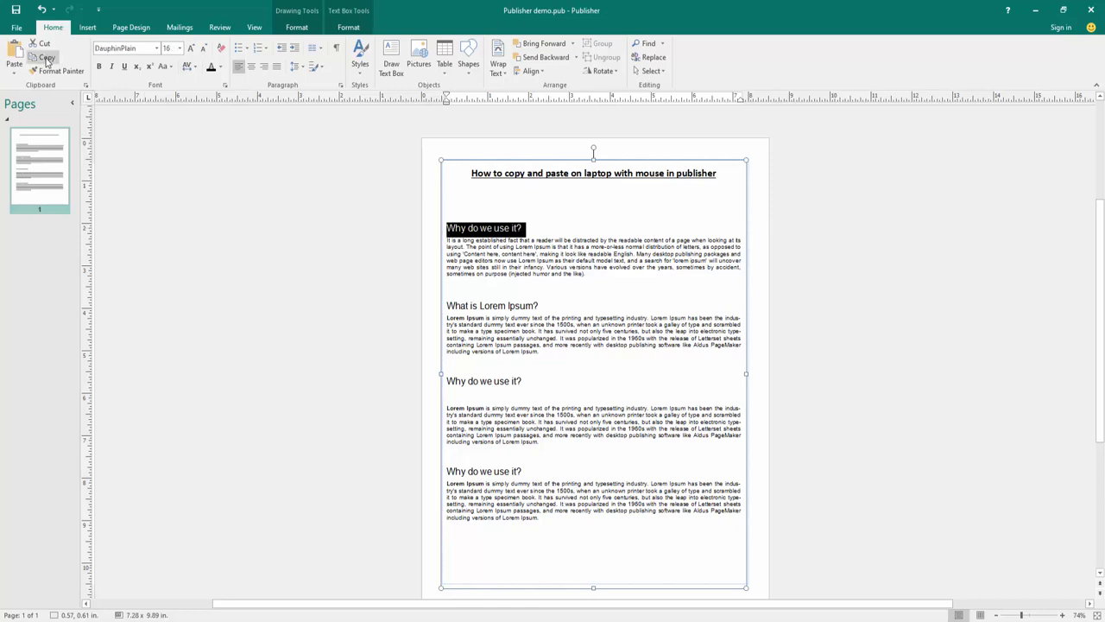
pyautogui.moveTo(248, 143)
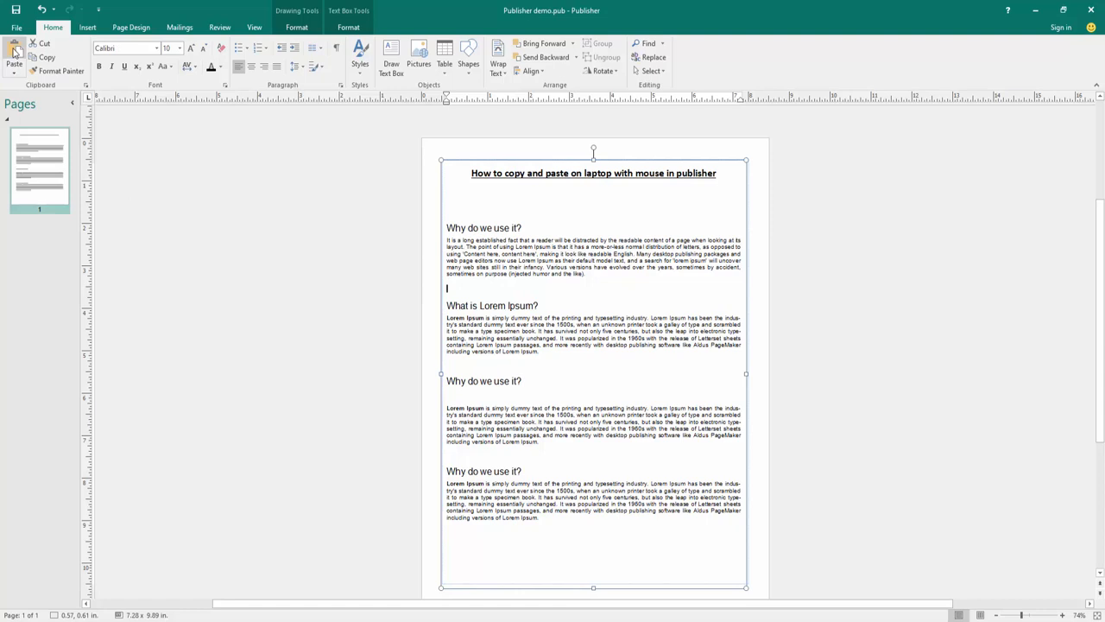
# - Paste the 'Why do we use it?' heading above 'What is Lorem Ipsum?' and select it
pyautogui.click(13, 52)
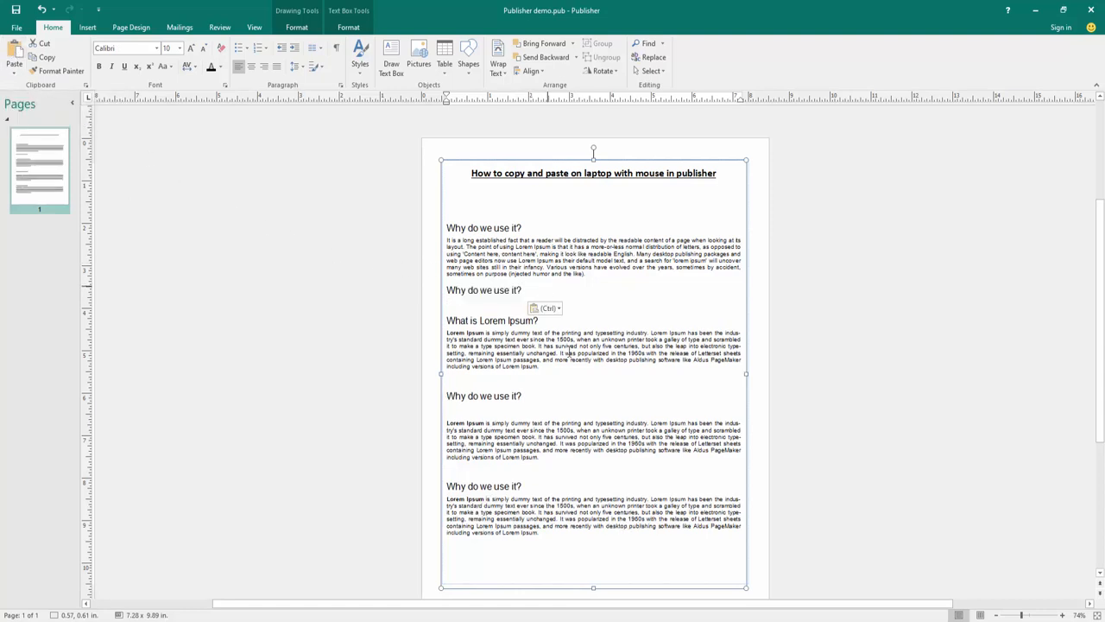
pyautogui.doubleClick(484, 395)
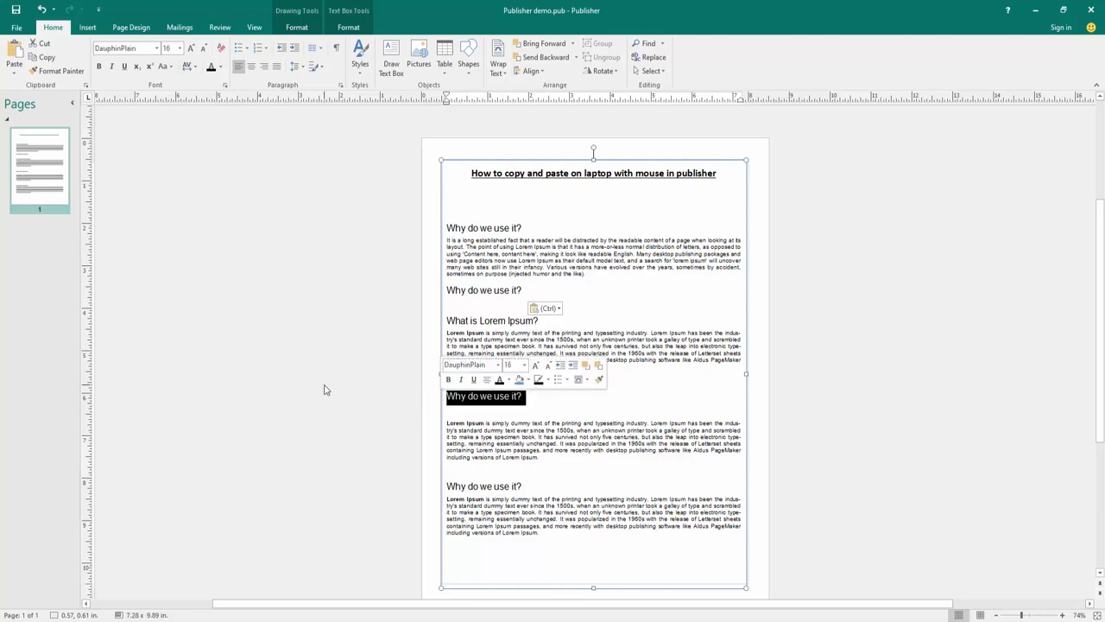
pyautogui.moveTo(609, 279)
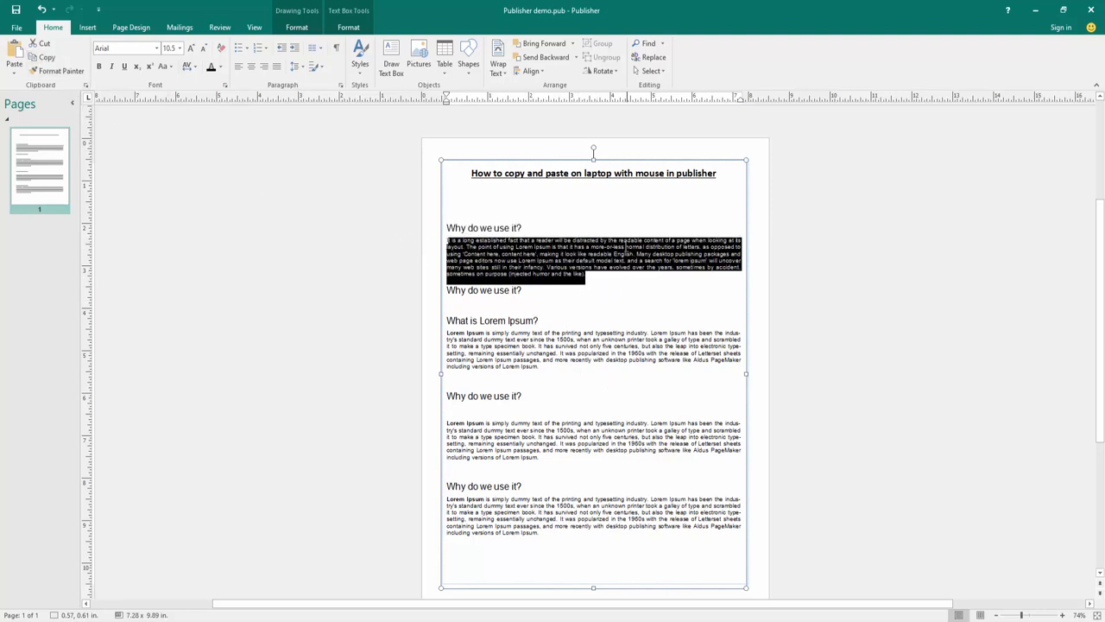
pyautogui.click(593, 209)
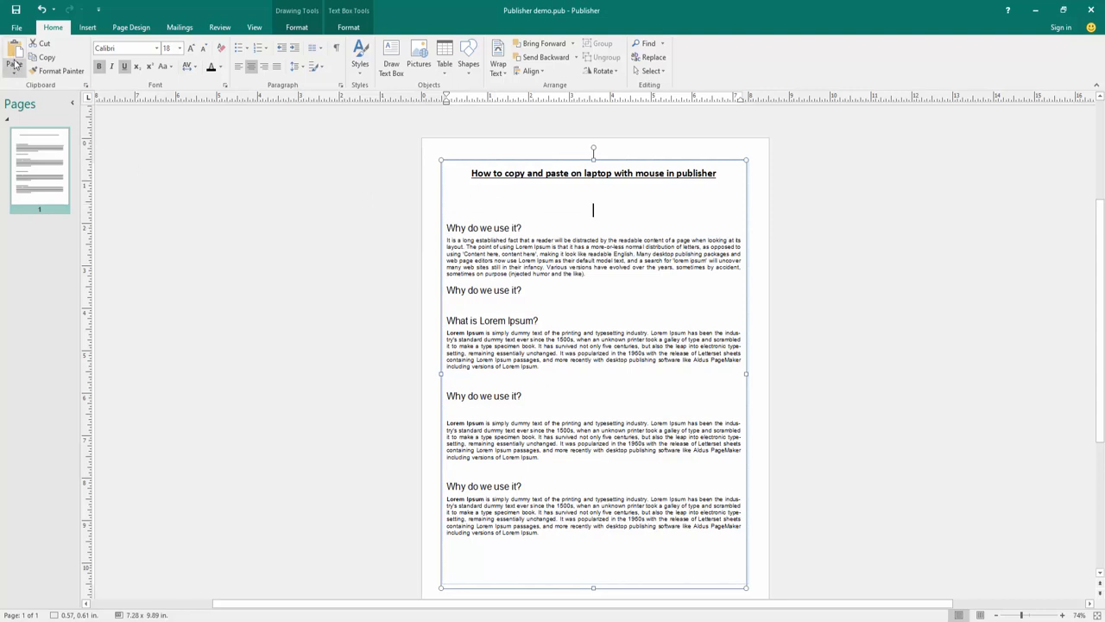